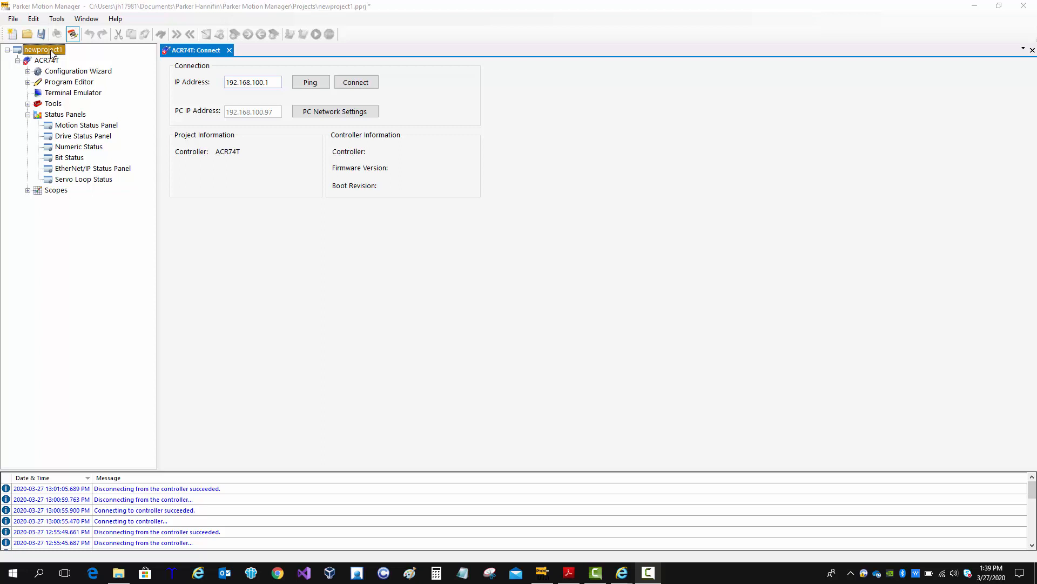
Bring up newproject1's context menu to reach the Add Controller model list
right_click(43, 49)
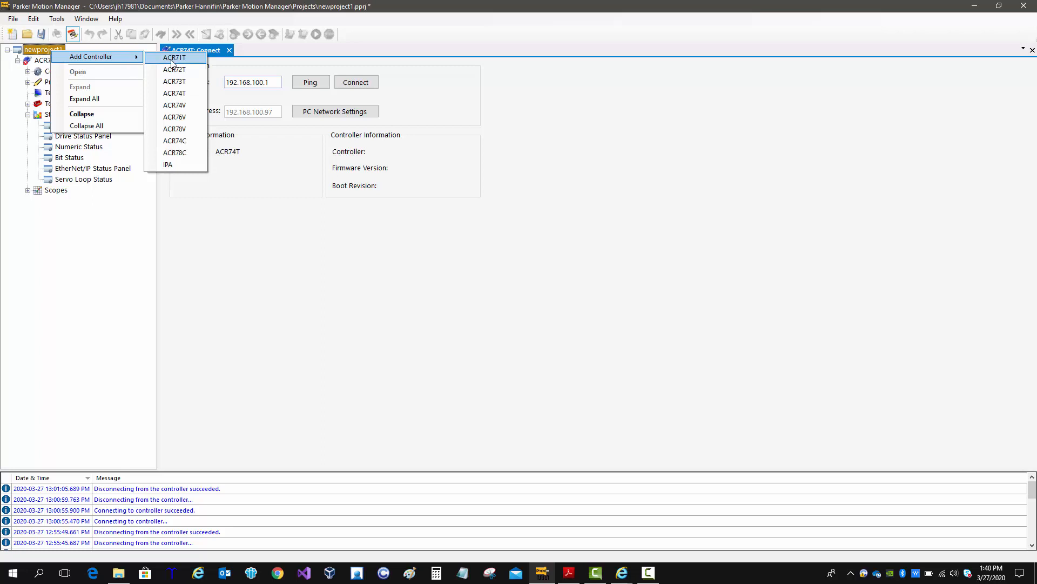
mouse_move(174, 82)
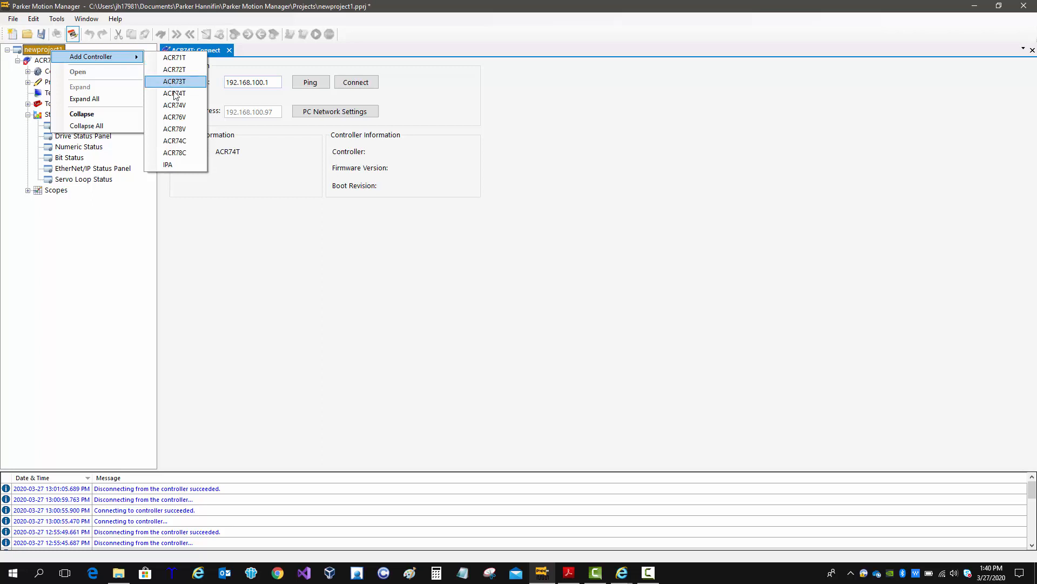
mouse_move(175, 117)
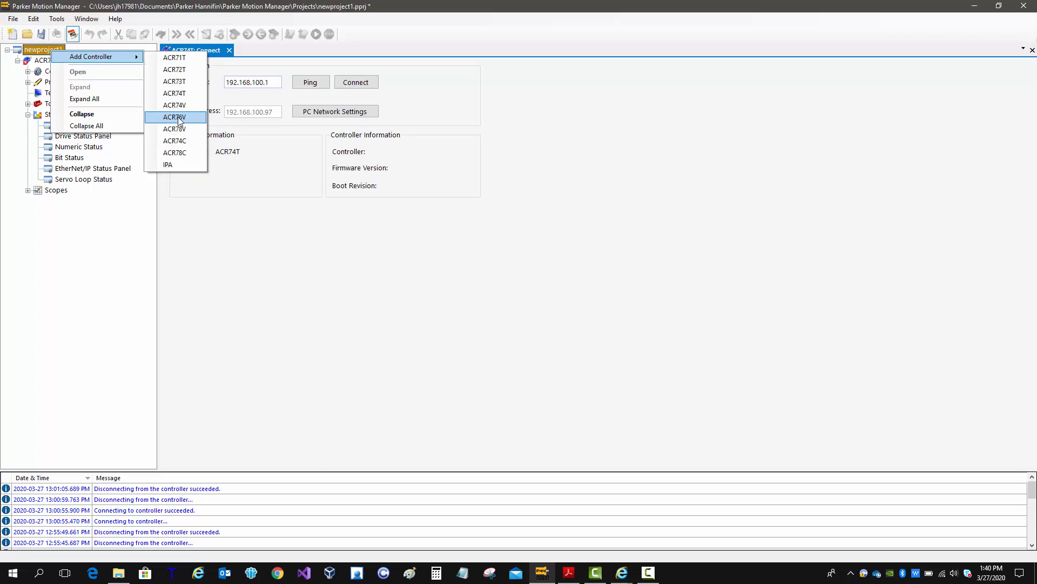
mouse_move(174, 57)
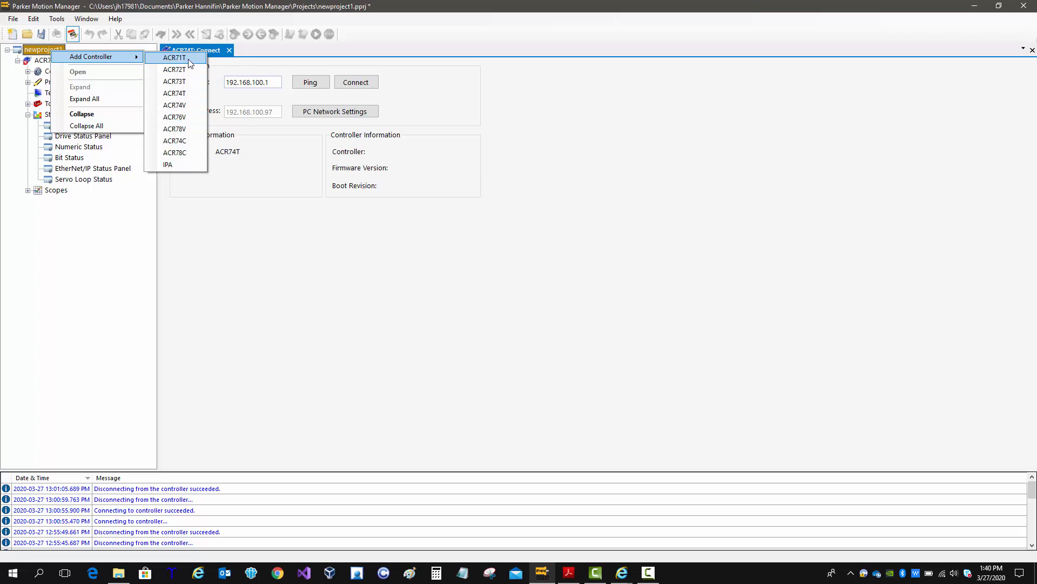
mouse_move(190, 69)
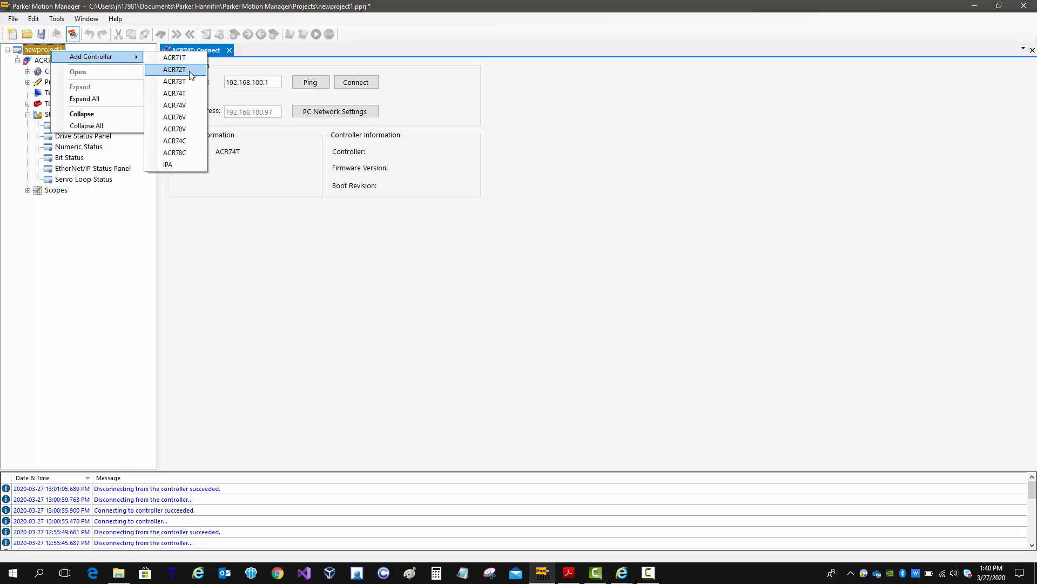
mouse_move(174, 105)
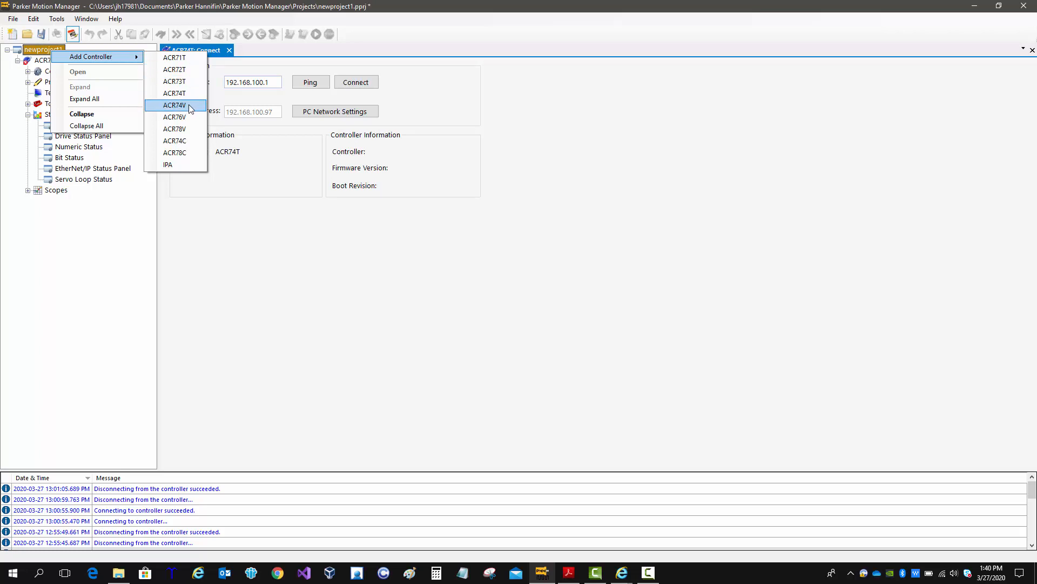
mouse_move(192, 129)
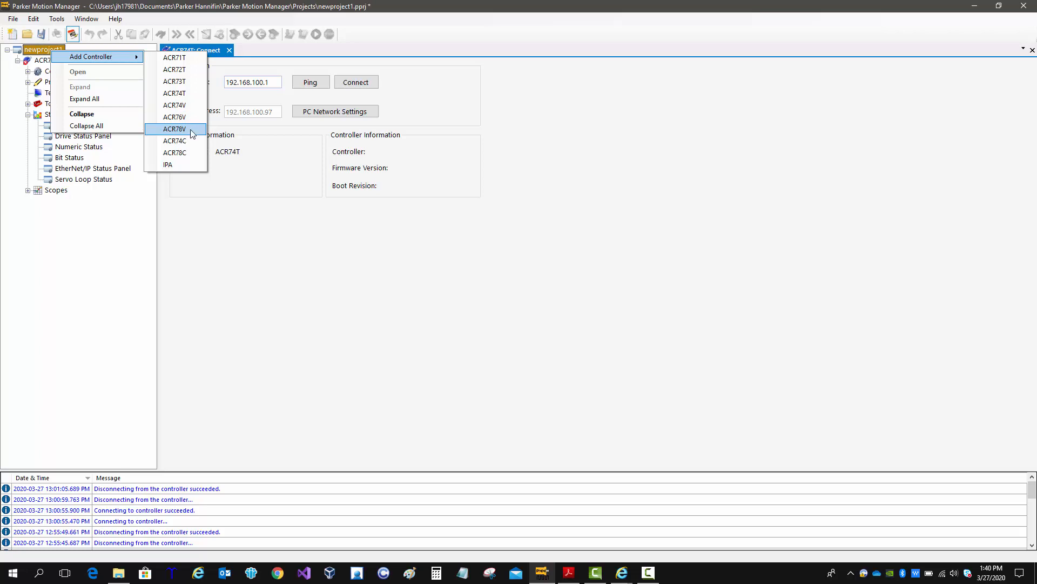
mouse_move(190, 141)
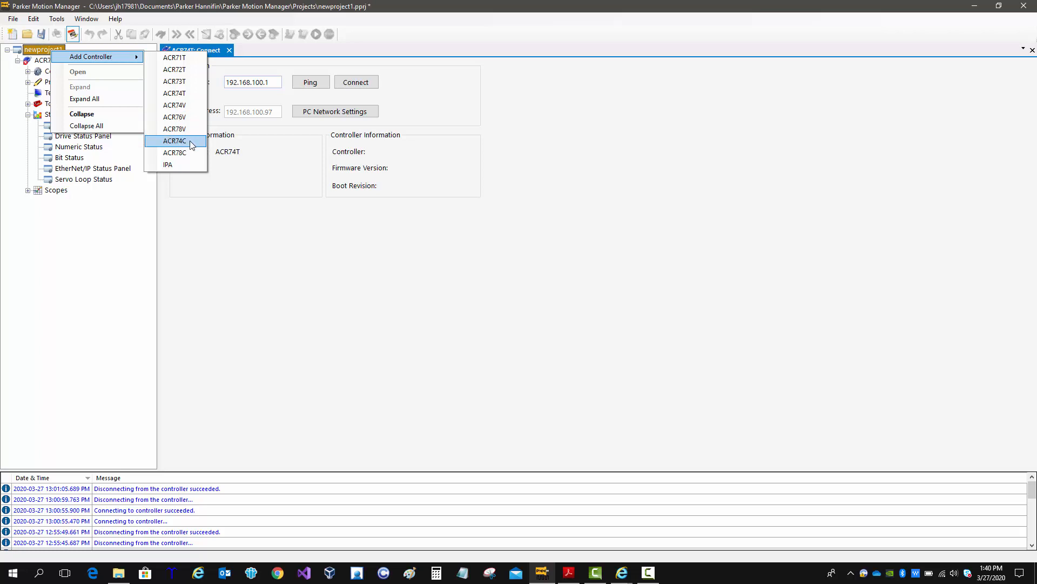
mouse_move(175, 152)
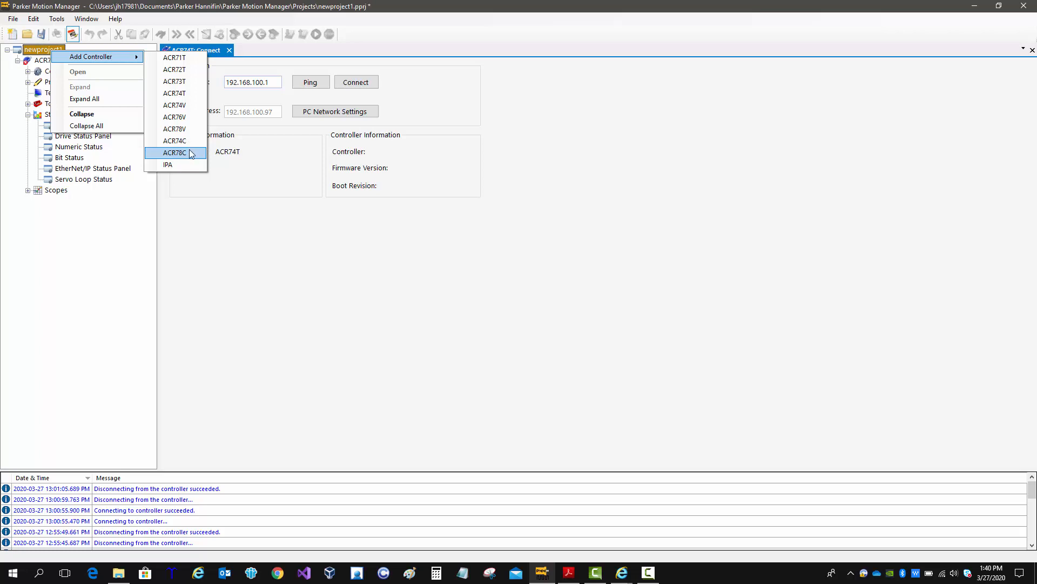
mouse_move(169, 164)
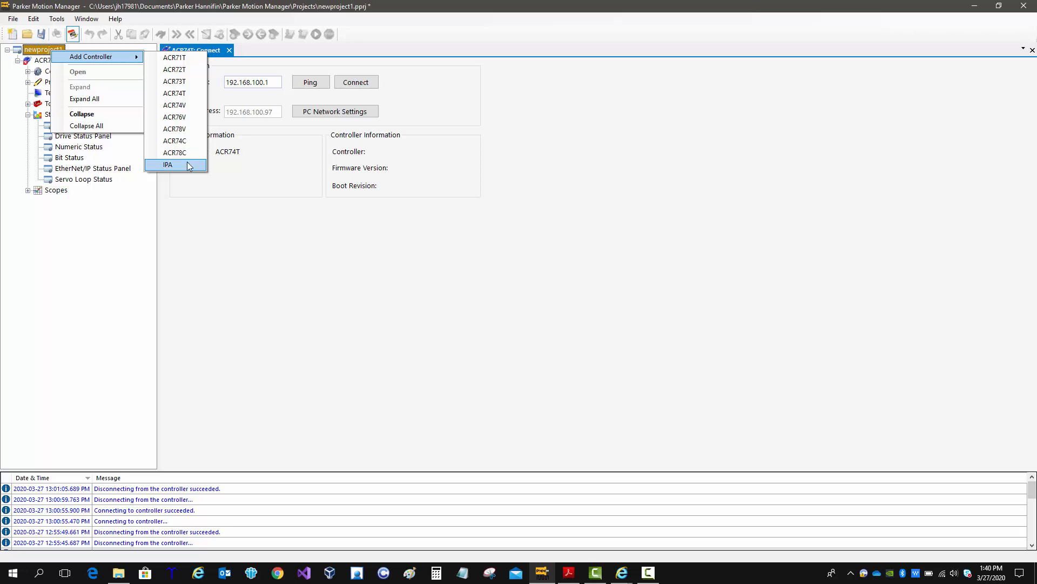
Add a second ACR74T controller (ACR74T_2) and show its Master 0 settings with four axes
click(169, 164)
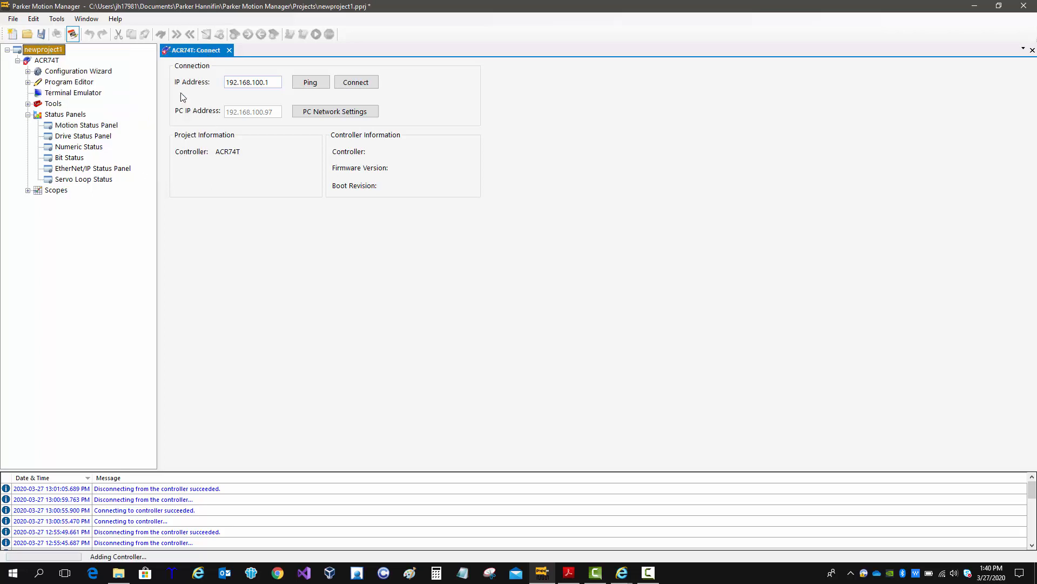
click(310, 81)
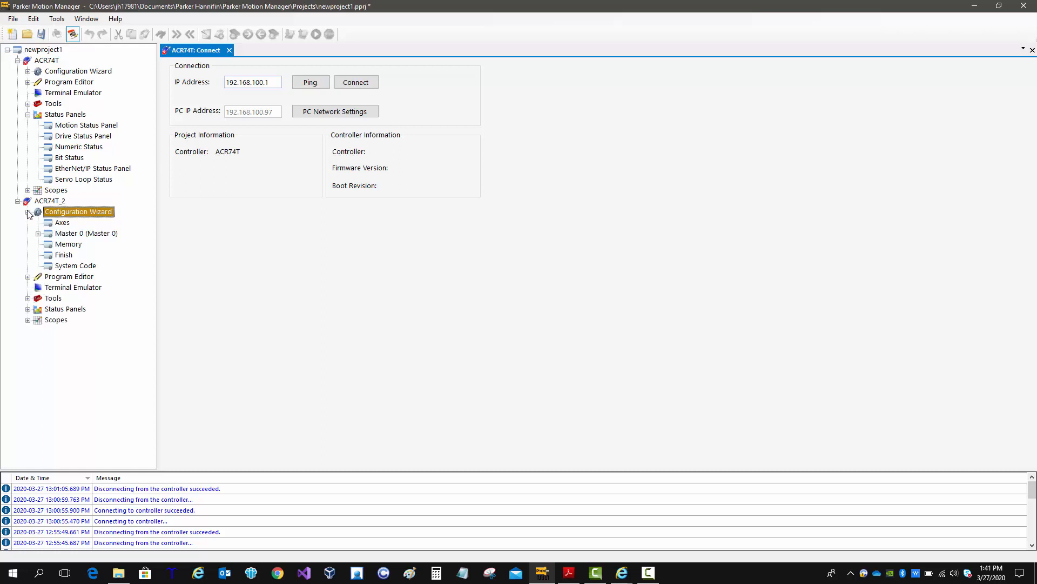
click(86, 233)
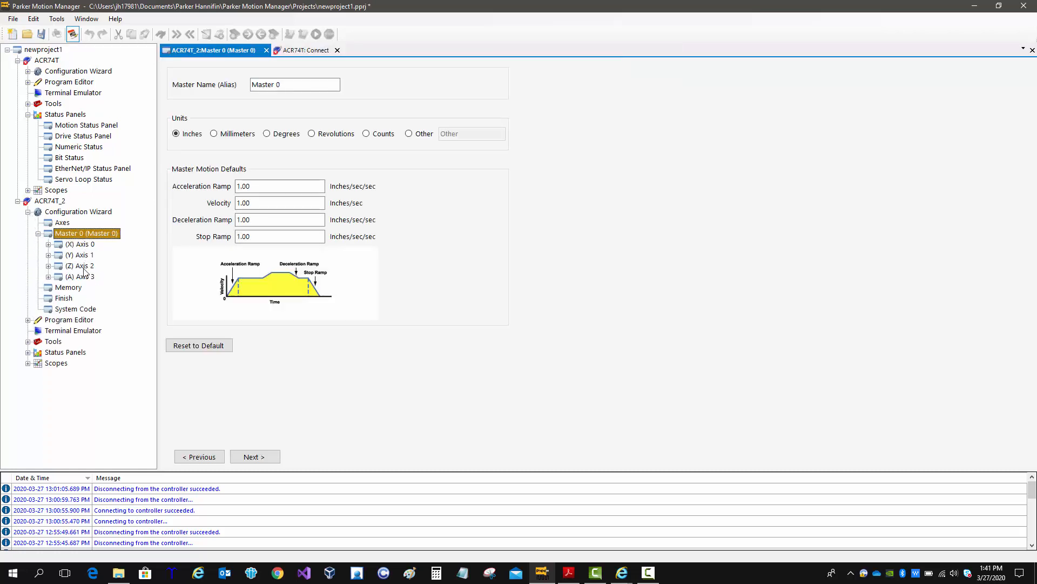
mouse_move(25, 204)
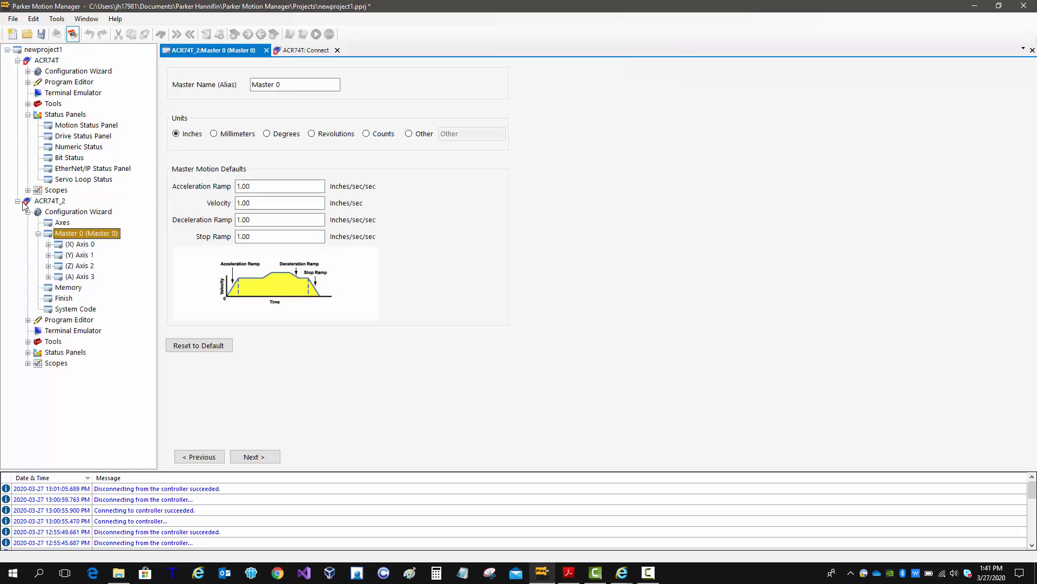
Rename controller ACR74T to 'Loading' and ACR74T_2 to 'Unload'
right_click(46, 61)
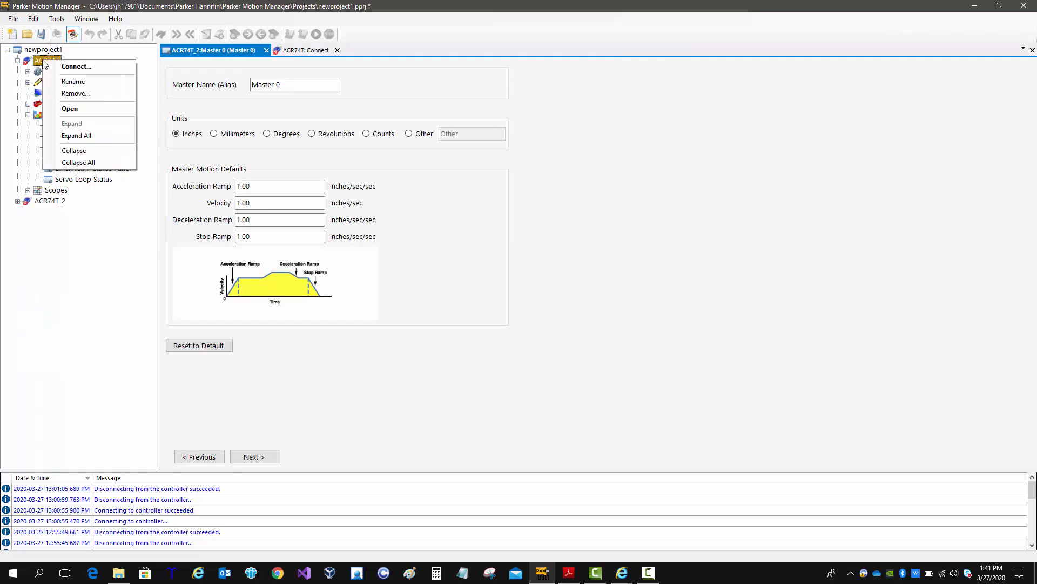
mouse_move(73, 81)
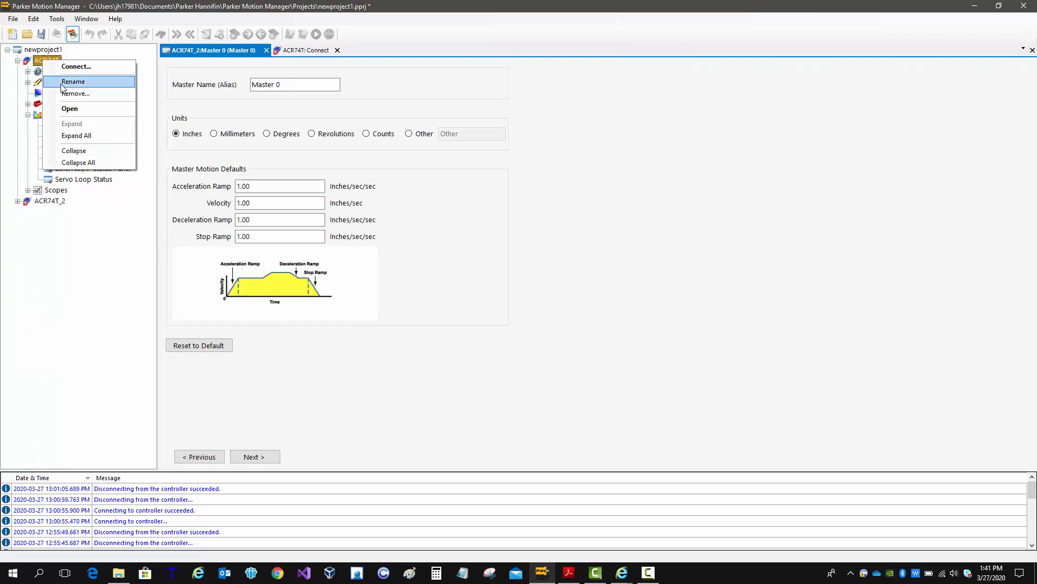
click(73, 81)
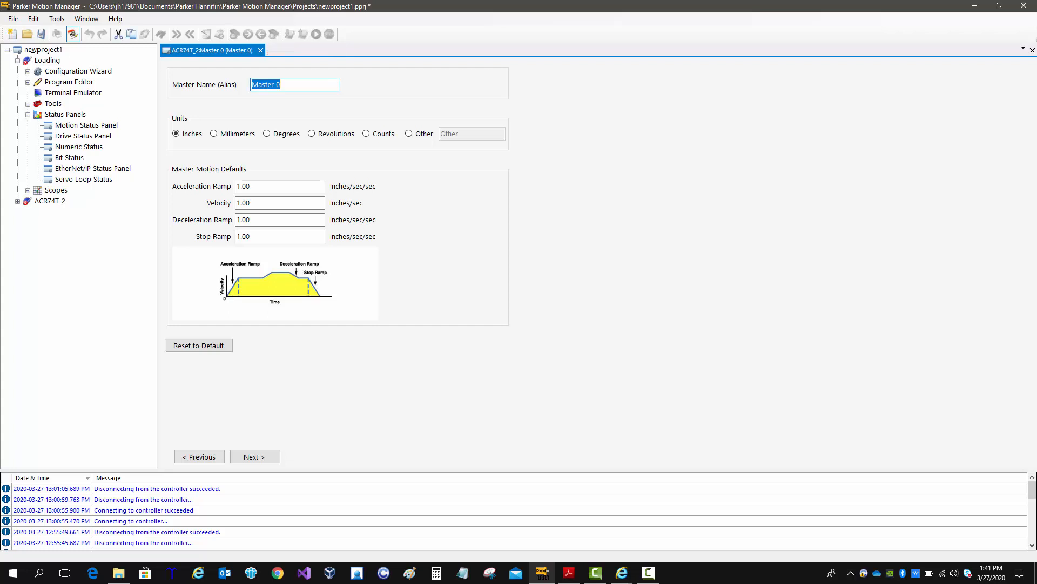
mouse_move(58, 202)
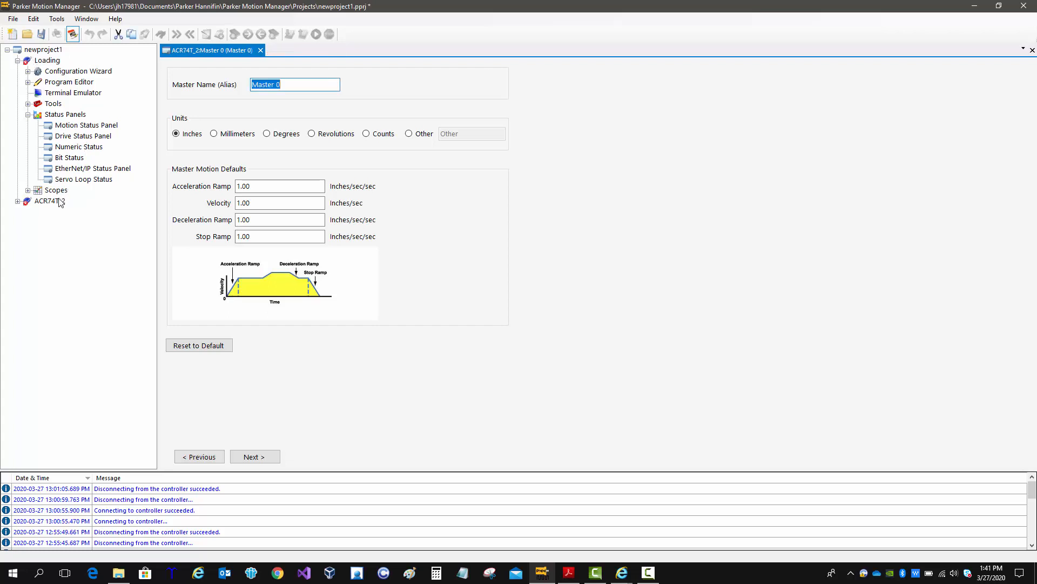
right_click(44, 201)
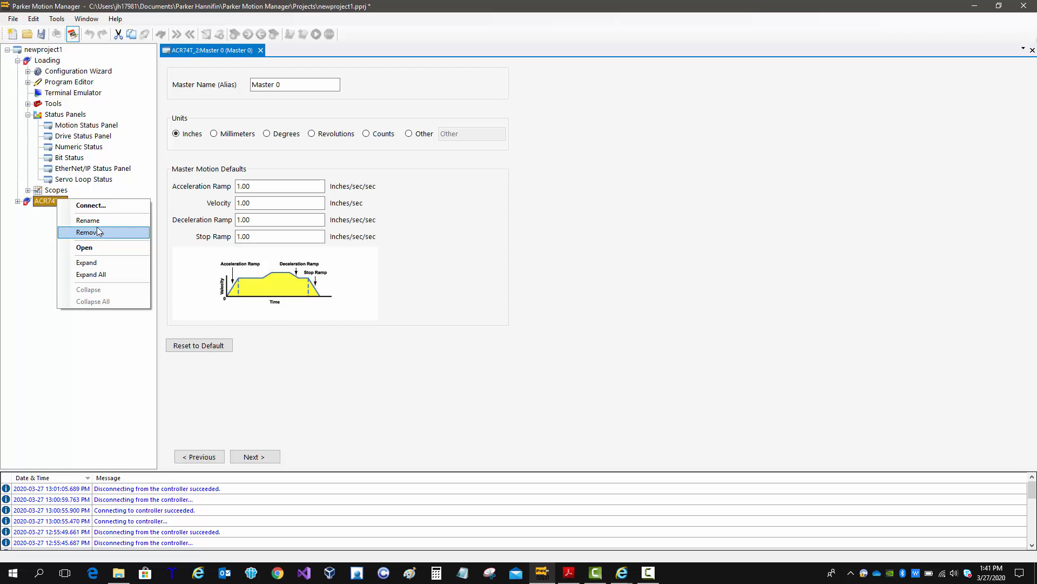
click(87, 220)
text(Unload)
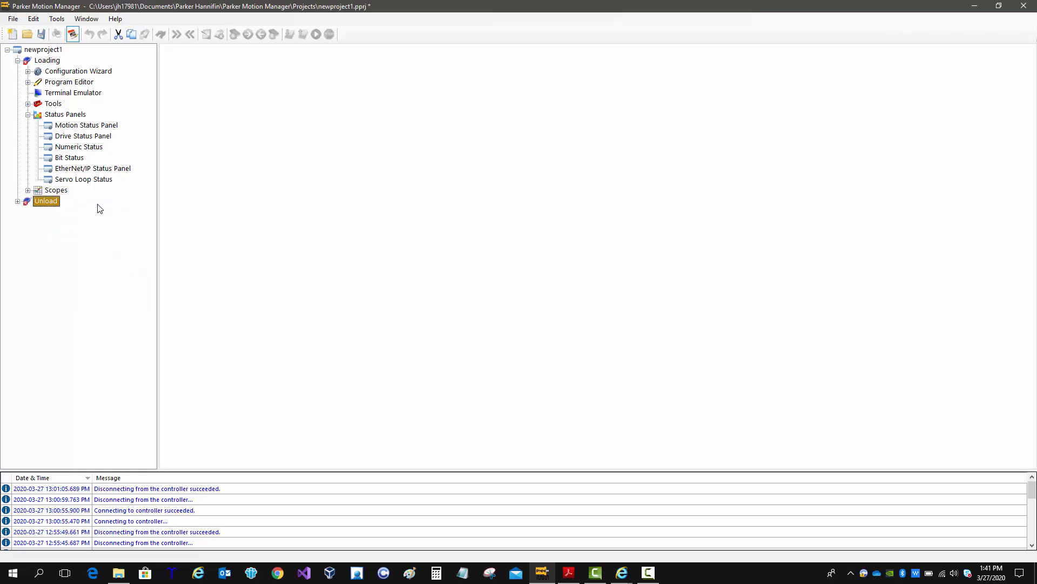
mouse_move(18, 204)
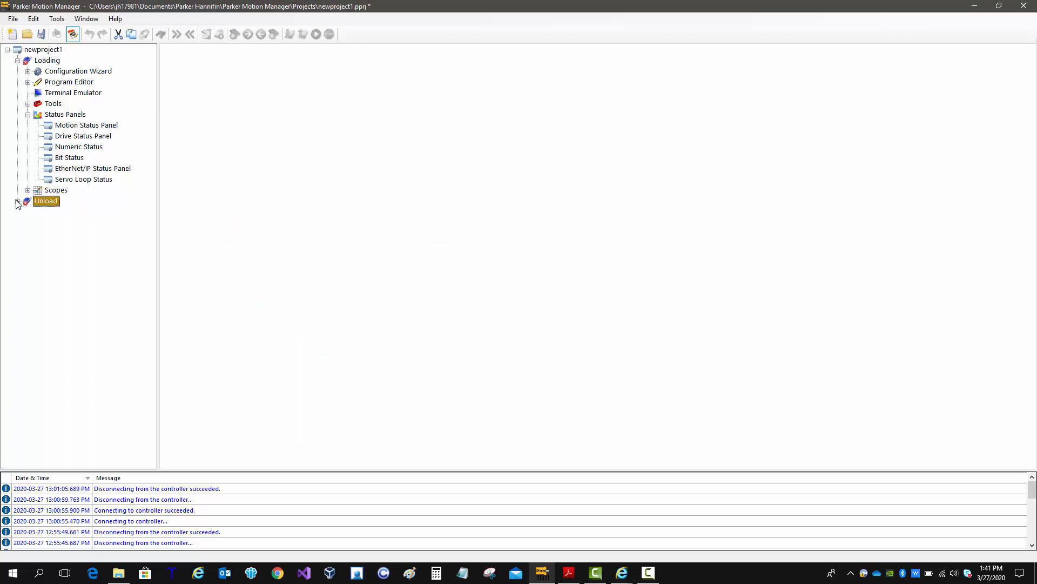
Remove the Unload controller, confirming in the Remove Controller dialog, leaving only Loading
click(20, 201)
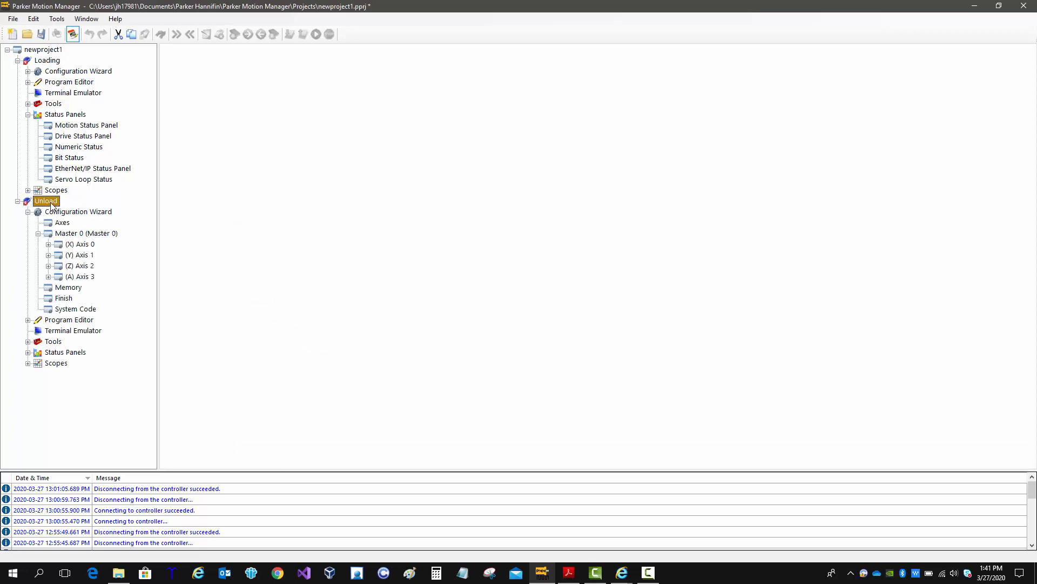
right_click(45, 201)
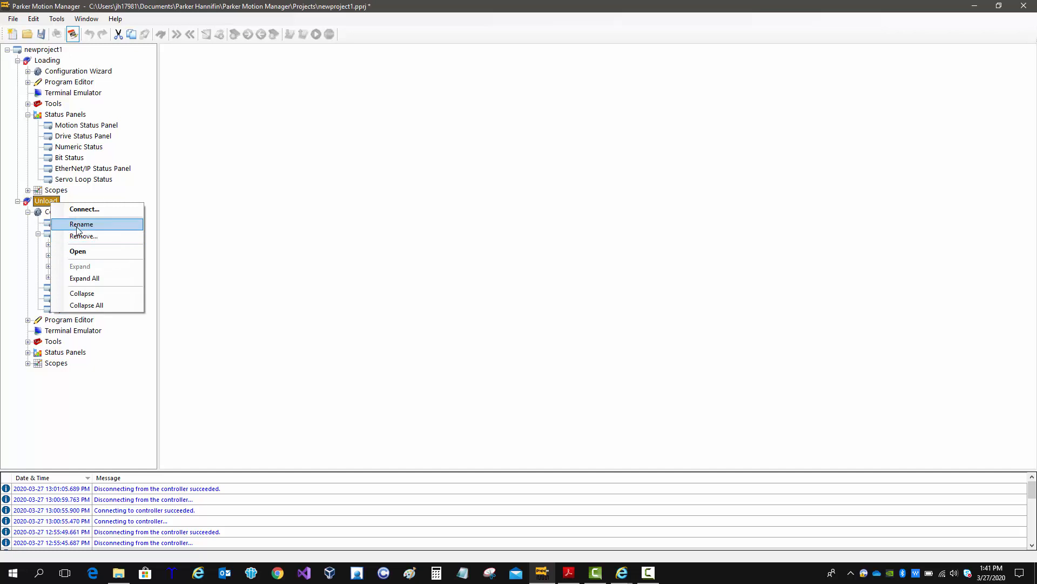
click(83, 236)
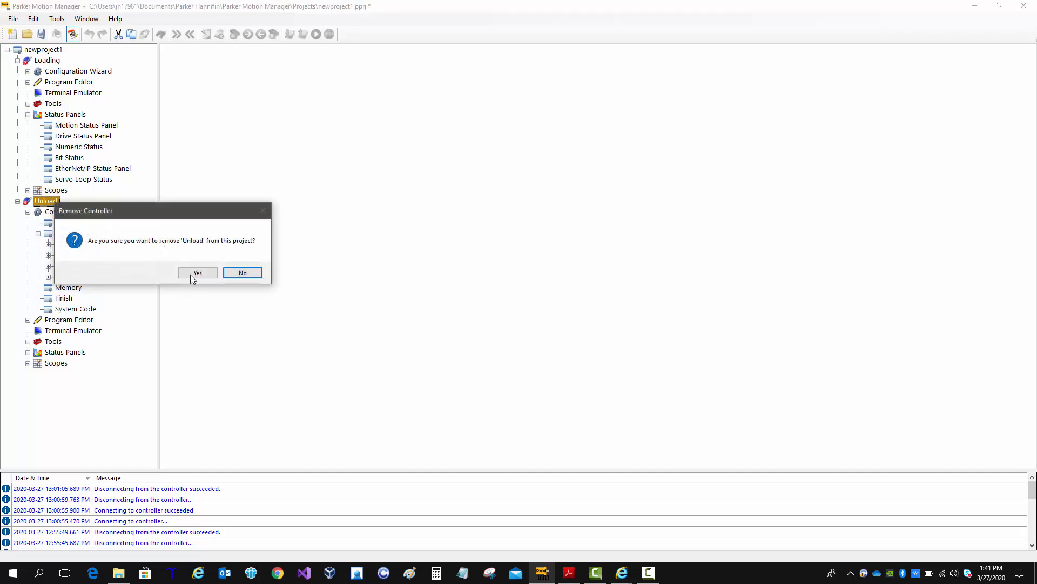
click(197, 272)
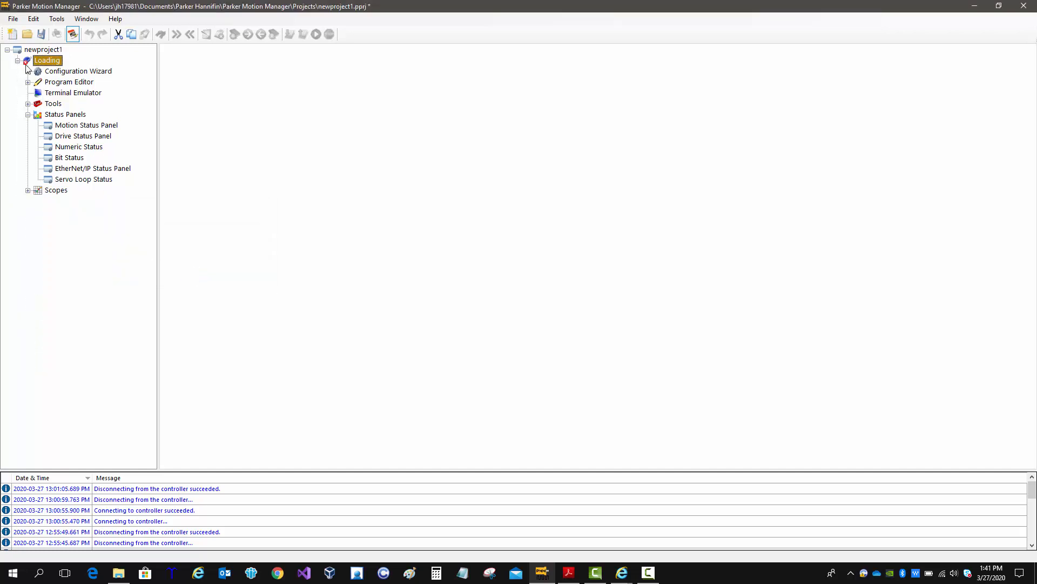
mouse_move(22, 64)
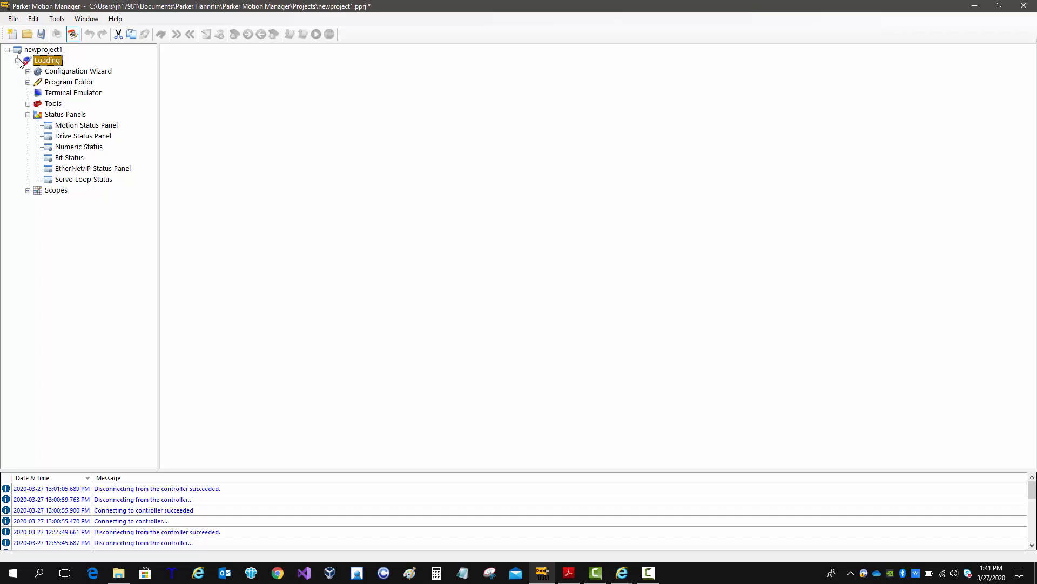